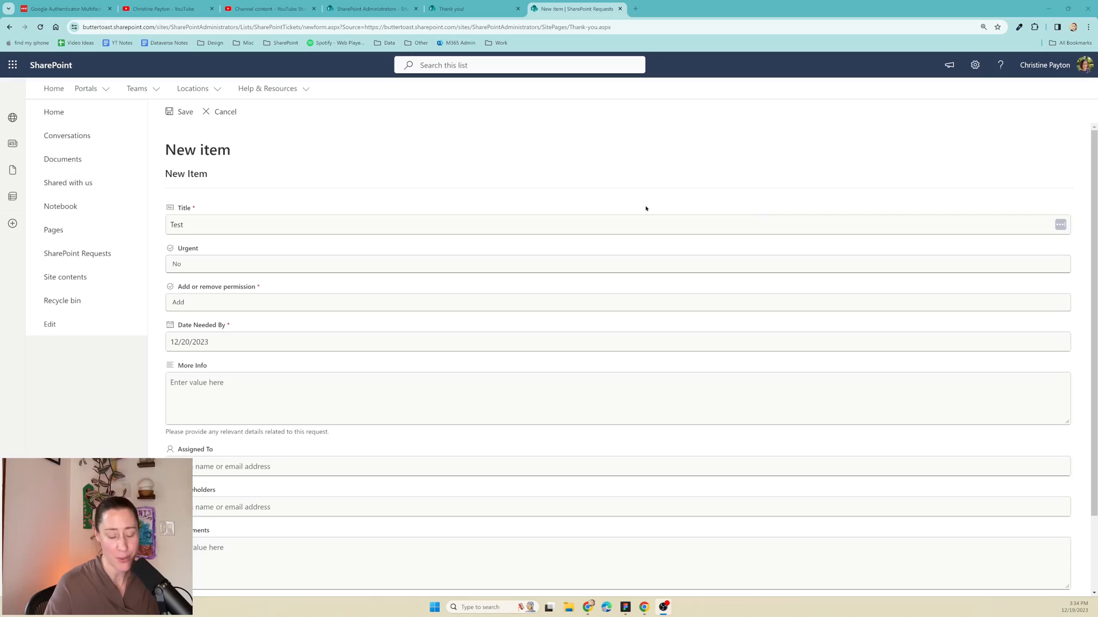
Step: Save the Test request so it appears as a Pending entry in the Requests list
scroll(down, 3)
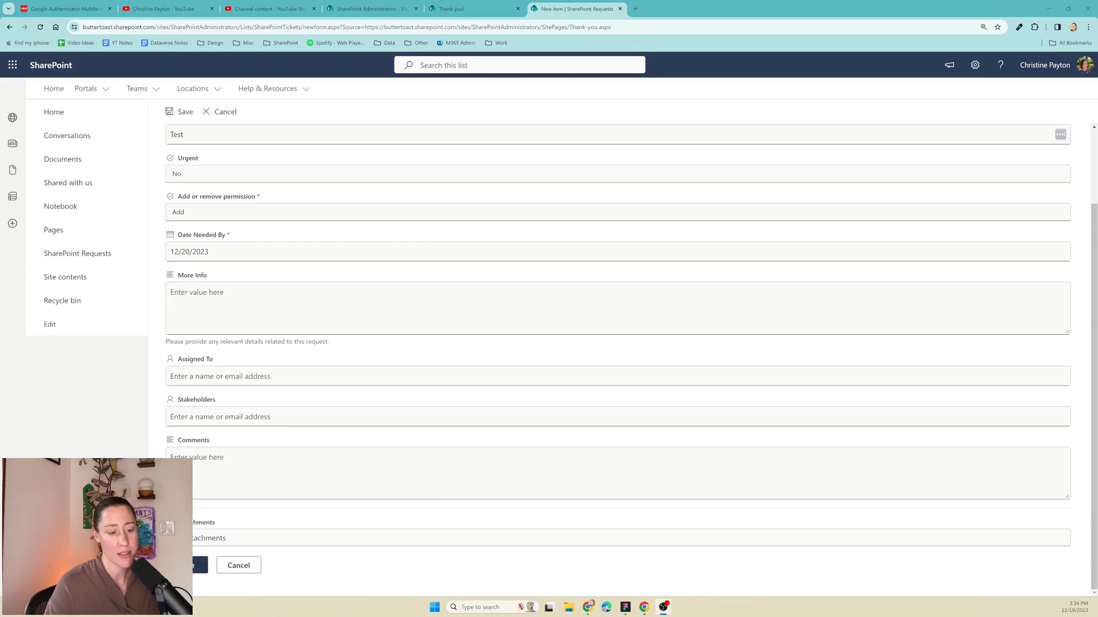
click(186, 111)
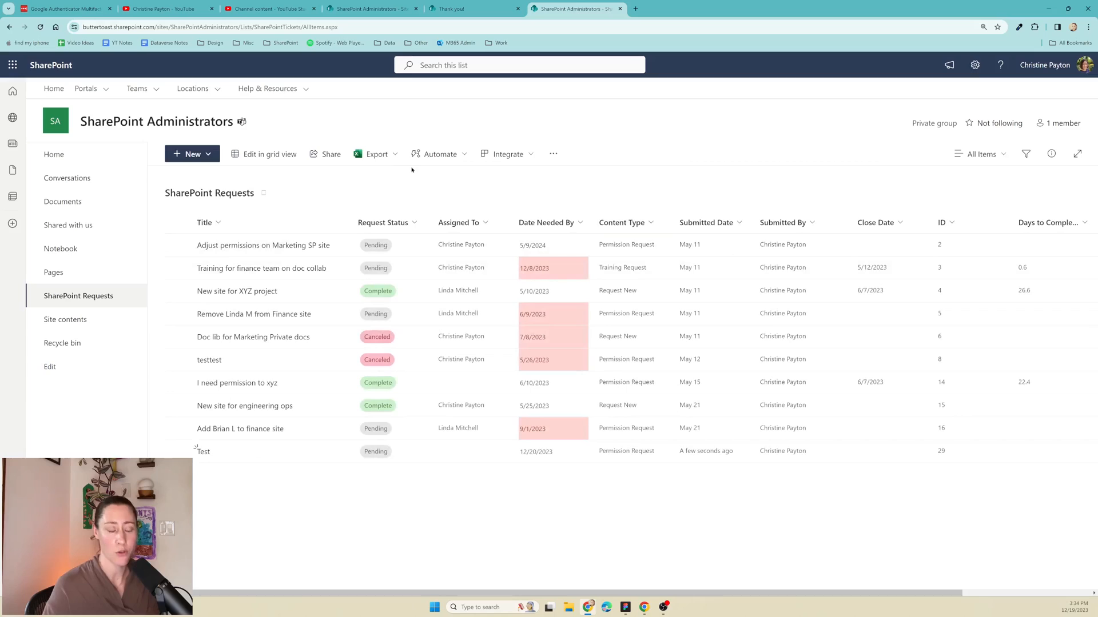
Step: Navigate to the newform.aspx URL with ?Source= pointing to the Thank-you.aspx page
click(267, 89)
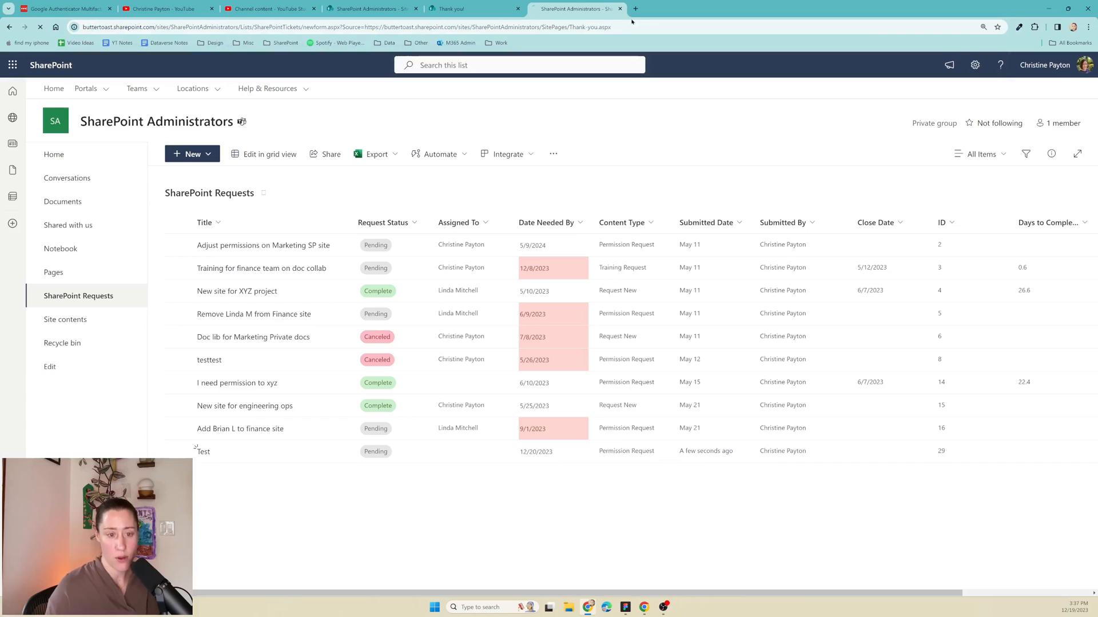
Step: Enter the title 'jklfds', choose Remove permission and pick a needed-by date
click(188, 154)
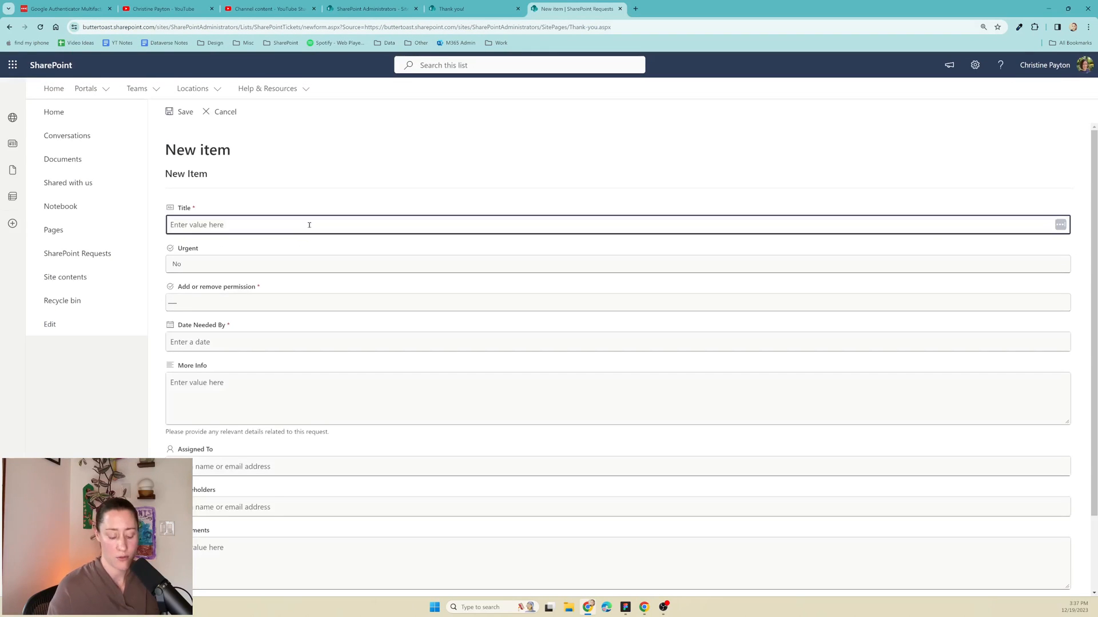
click(616, 342)
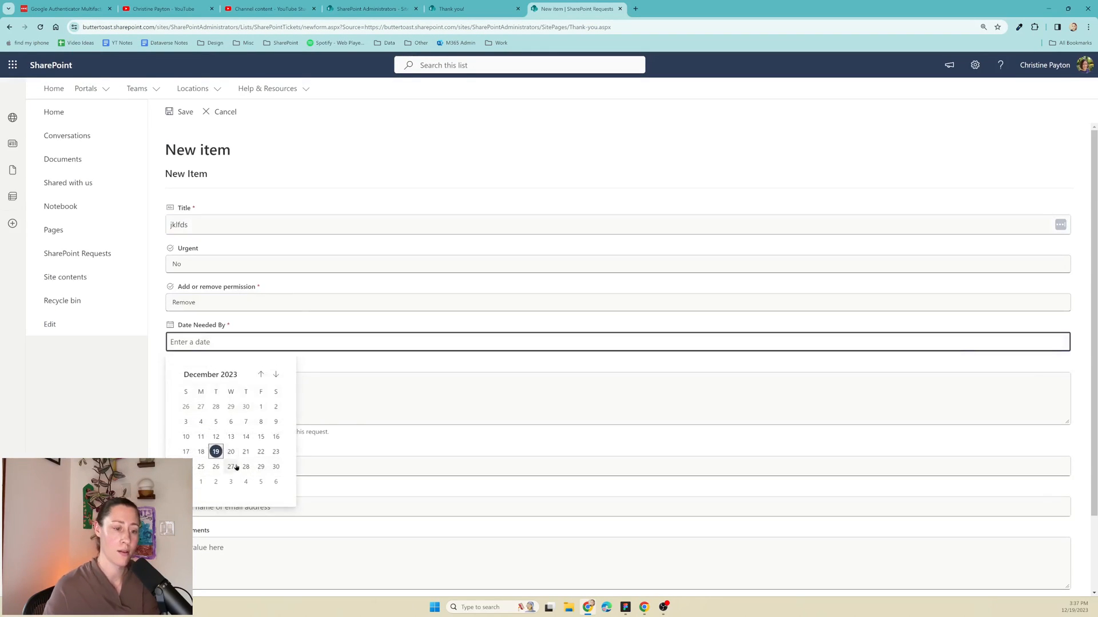
click(181, 112)
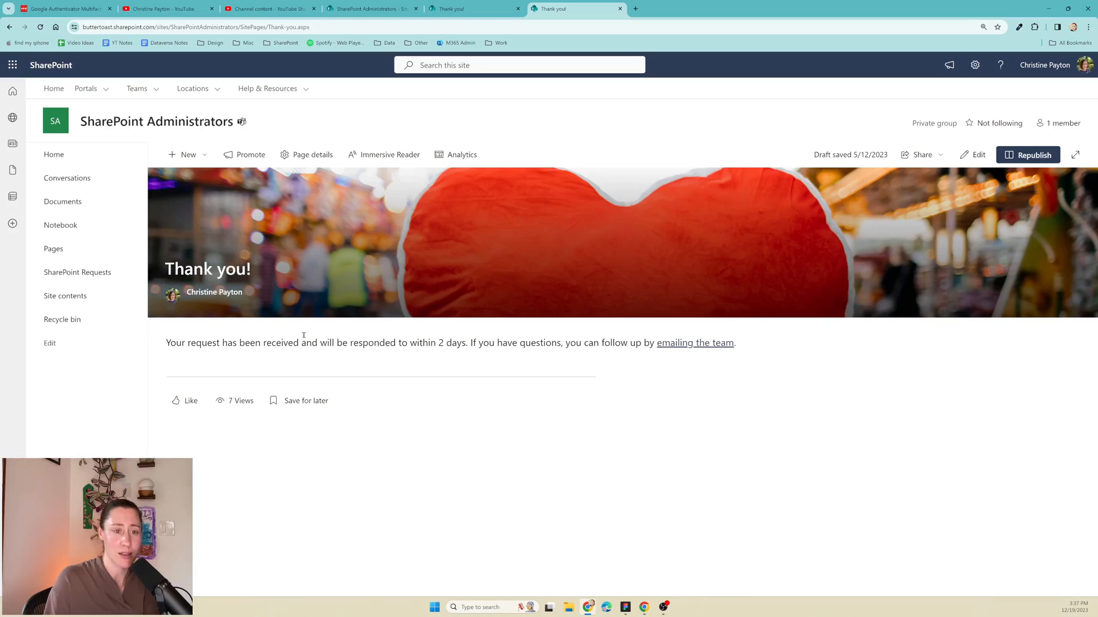
mouse_move(464, 204)
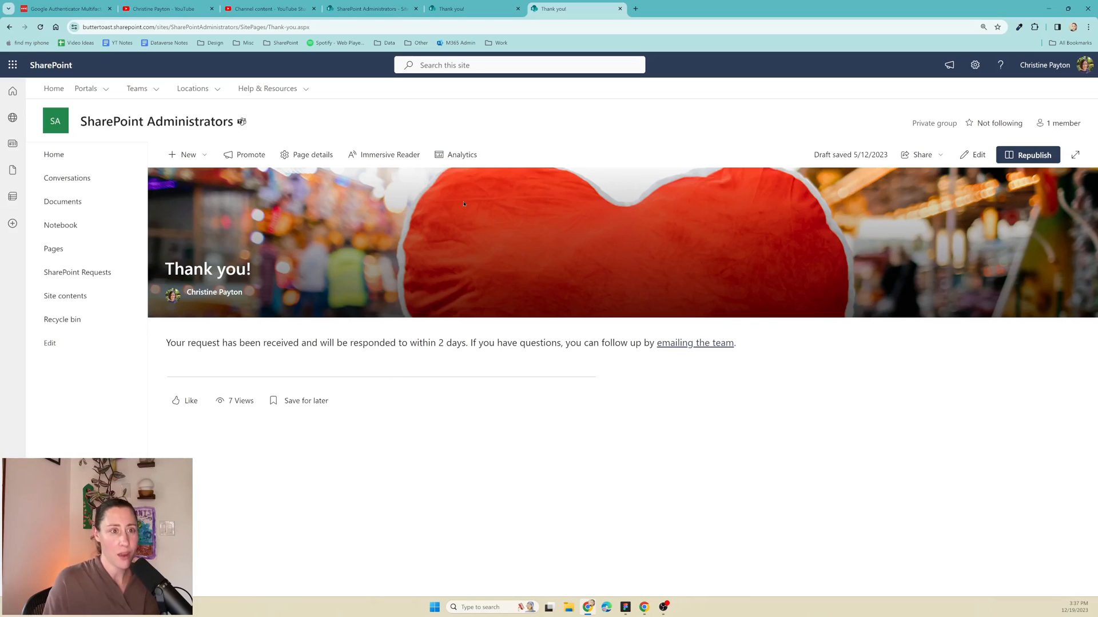